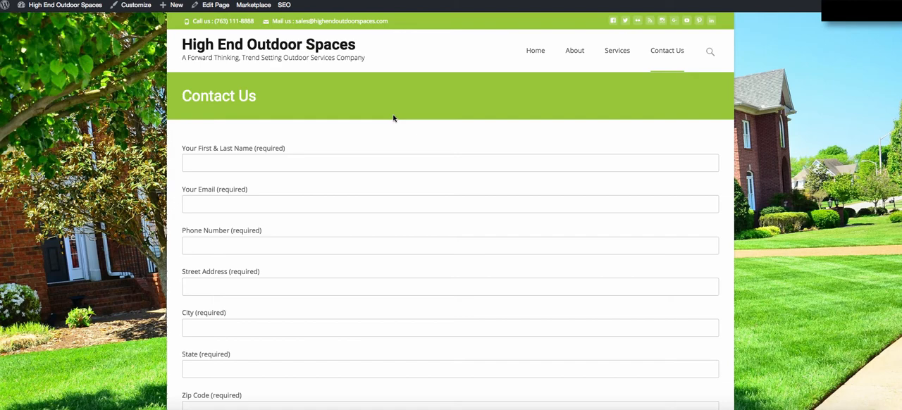
{"action": "mouse_move", "coordinate": [311, 169]}
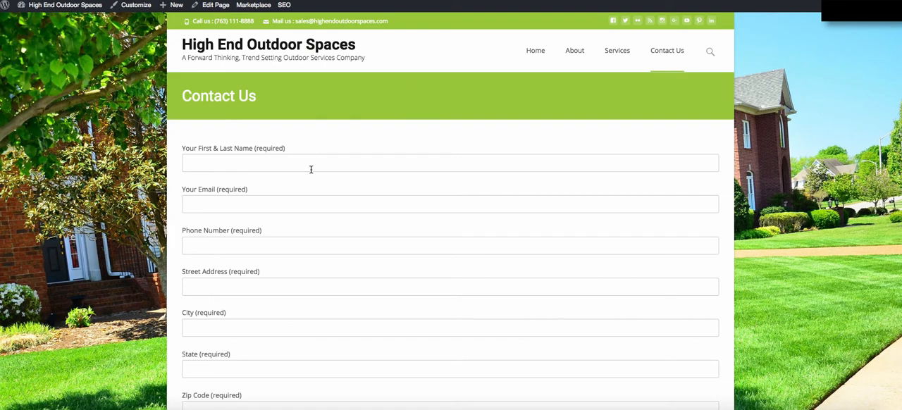
Highlight the unfilled [your-subject] tag in the test email.
{"action": "scroll", "scroll_direction": "down", "scroll_amount": 3}
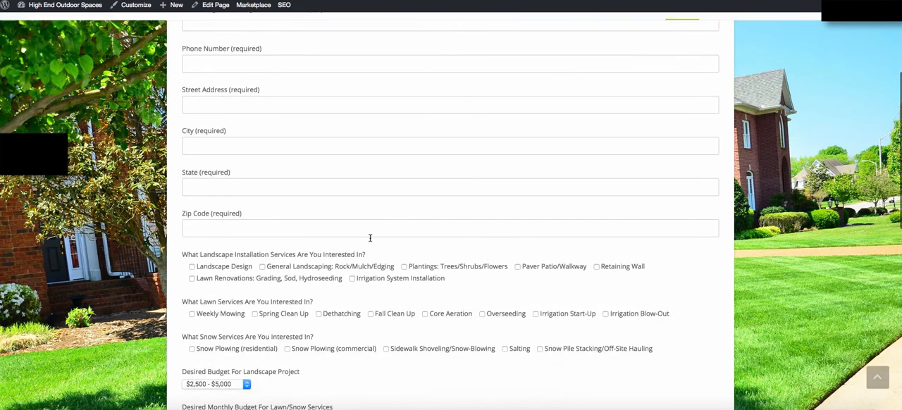
{"action": "scroll", "scroll_direction": "down", "scroll_amount": 3}
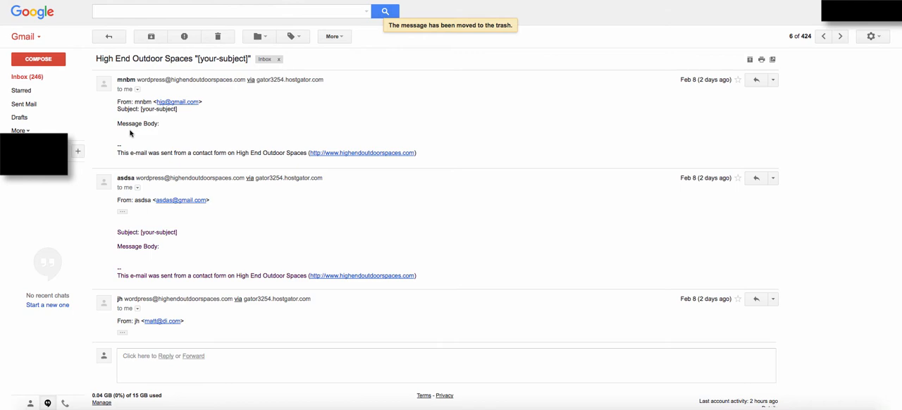
{"action": "mouse_move", "coordinate": [232, 245]}
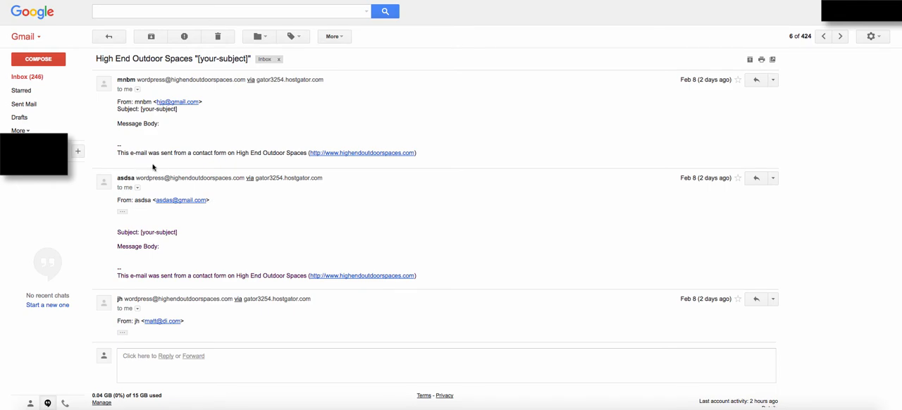
{"action": "double_click", "coordinate": [157, 110]}
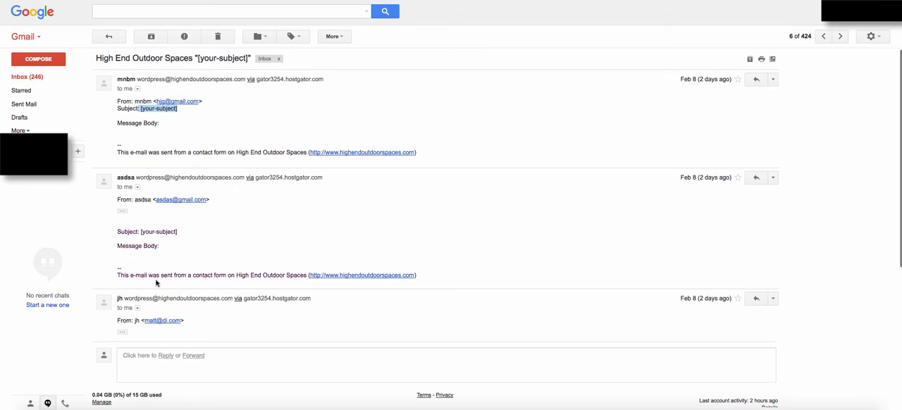
{"action": "scroll", "scroll_direction": "down", "scroll_amount": 3}
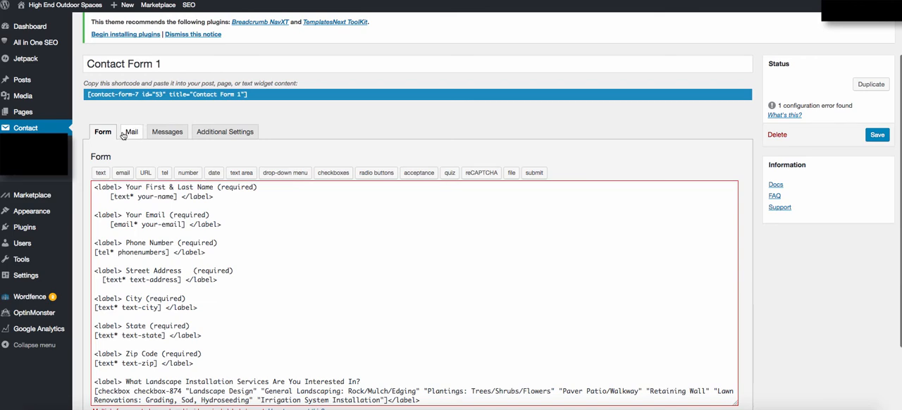
Open Contact Form 1's Mail tab and scroll through the Message Body mail-tags.
{"action": "left_click", "coordinate": [130, 131]}
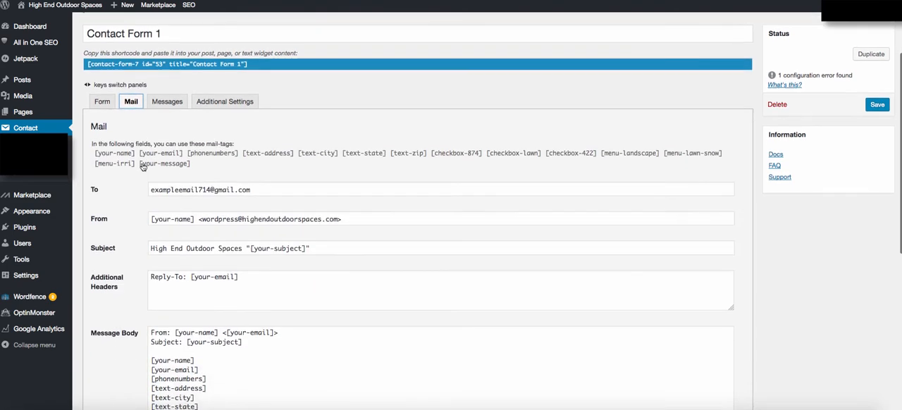
{"action": "scroll", "scroll_direction": "down", "scroll_amount": 3}
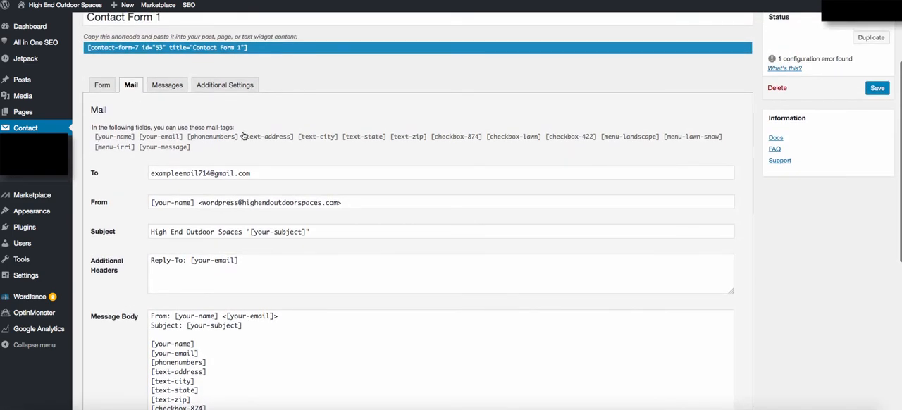
{"action": "right_click", "coordinate": [146, 147]}
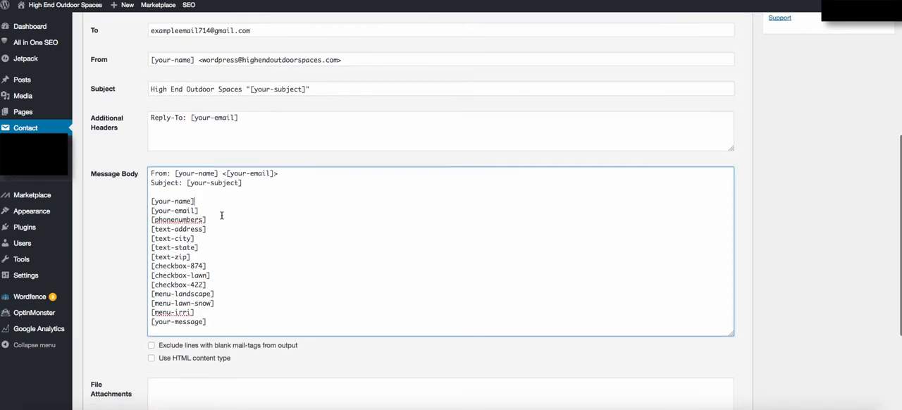
{"action": "scroll", "scroll_direction": "down", "scroll_amount": 3}
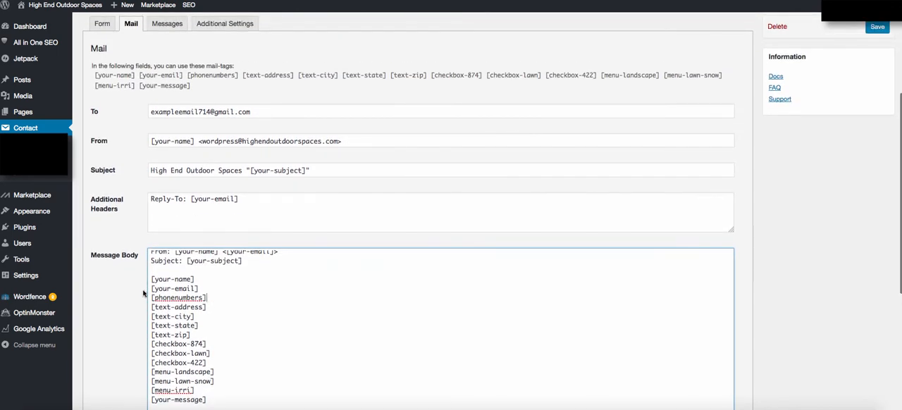
{"action": "scroll", "scroll_direction": "down", "scroll_amount": 3}
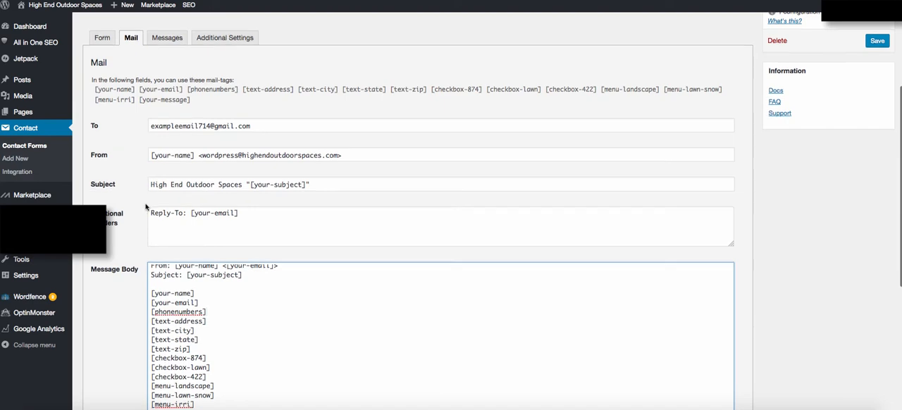
{"action": "scroll", "scroll_direction": "down", "scroll_amount": 3}
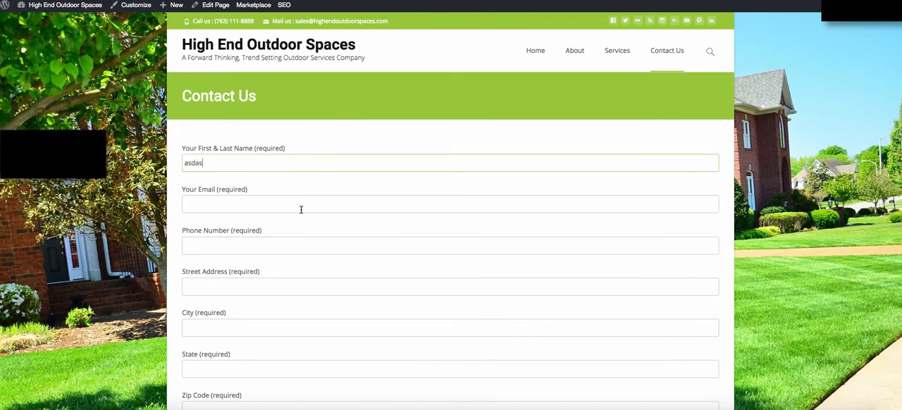
Enter the test name 'asdasign' in the First & Last Name field.
{"action": "type", "text": "asdasign"}
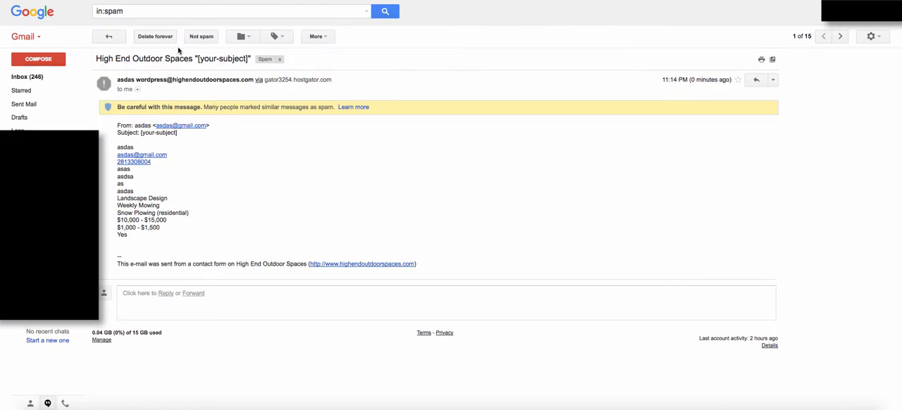
Mark the test submission as not spam and select a submitted value in it.
{"action": "left_click", "coordinate": [201, 35]}
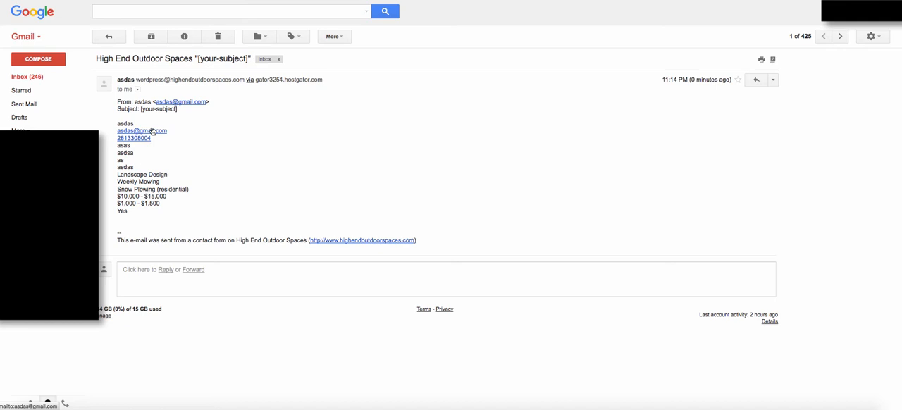
{"action": "mouse_move", "coordinate": [152, 125]}
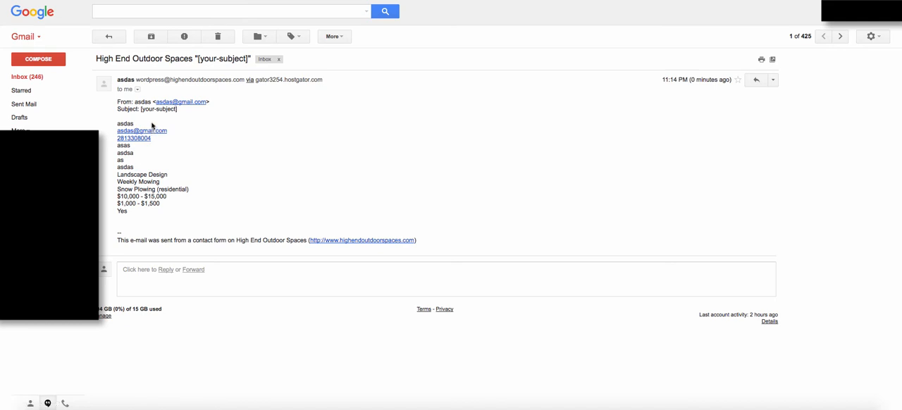
{"action": "mouse_move", "coordinate": [169, 205]}
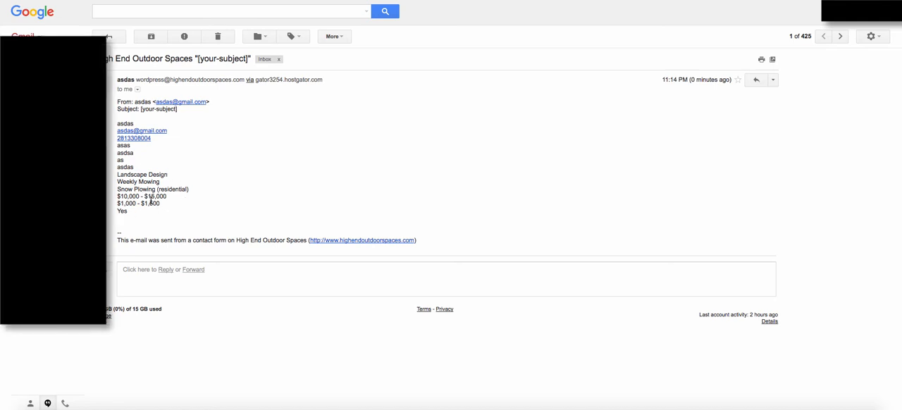
{"action": "double_click", "coordinate": [139, 203]}
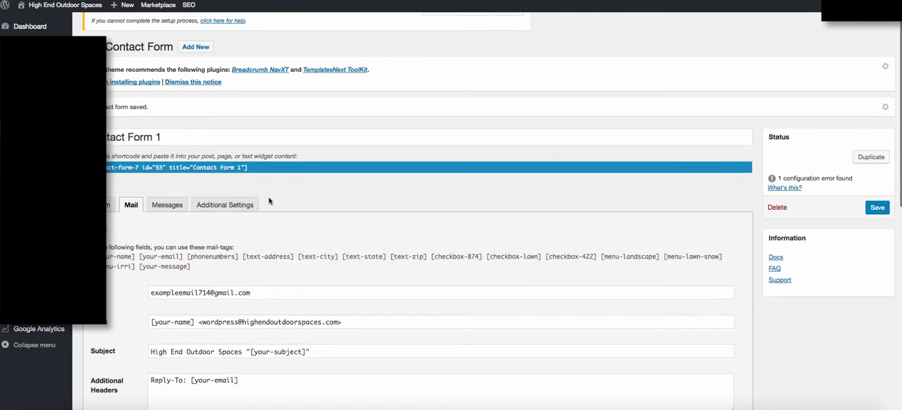
Scroll down Contact Form 1's edit screen to review its mail template.
{"action": "scroll", "scroll_direction": "down", "scroll_amount": 3}
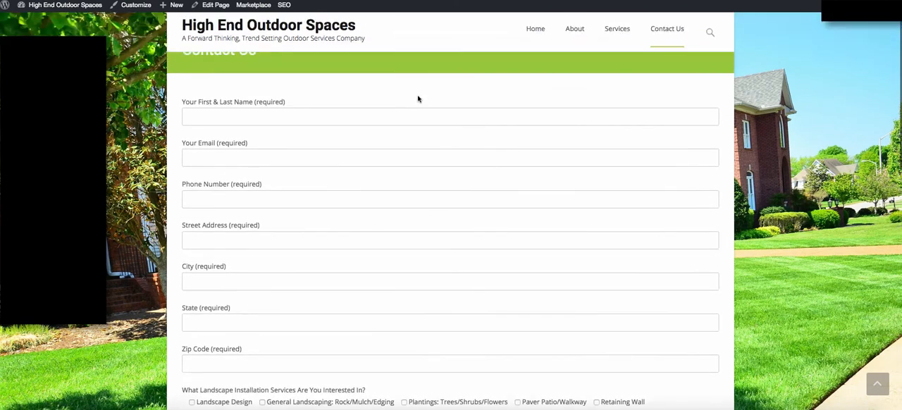
{"action": "scroll", "scroll_direction": "down", "scroll_amount": 3}
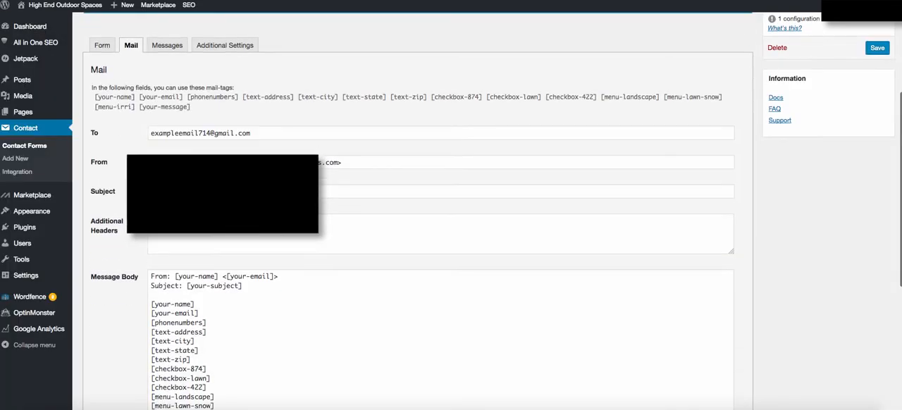
{"action": "scroll", "scroll_direction": "down", "scroll_amount": 3}
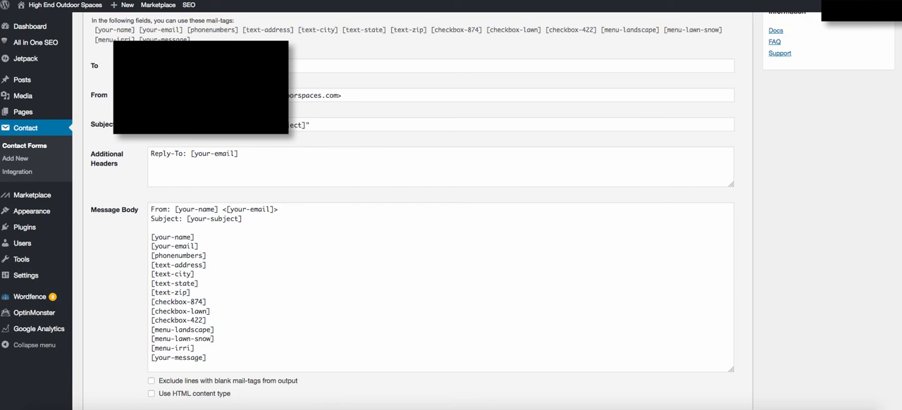
{"action": "mouse_move", "coordinate": [379, 233]}
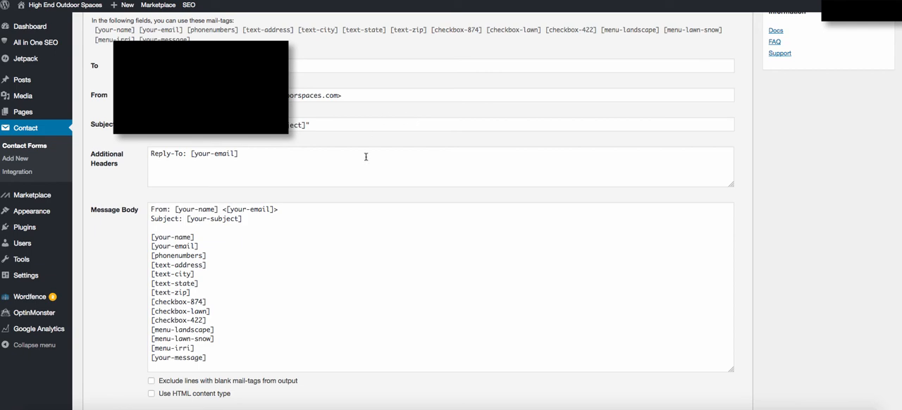
{"action": "mouse_move", "coordinate": [364, 184]}
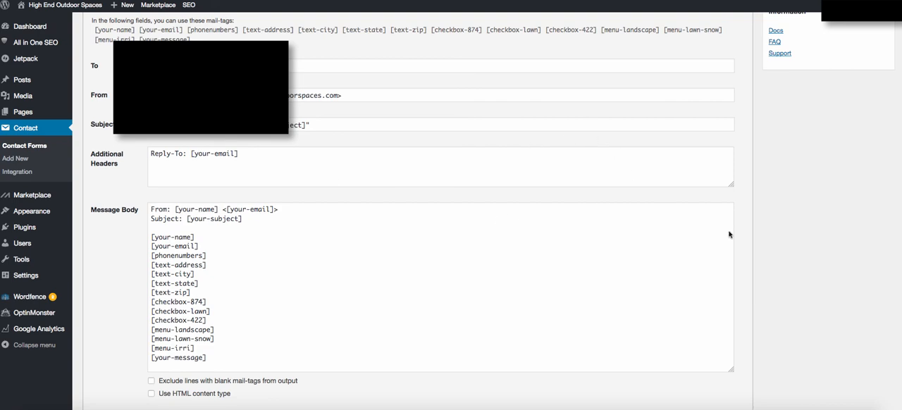
{"action": "mouse_move", "coordinate": [774, 207]}
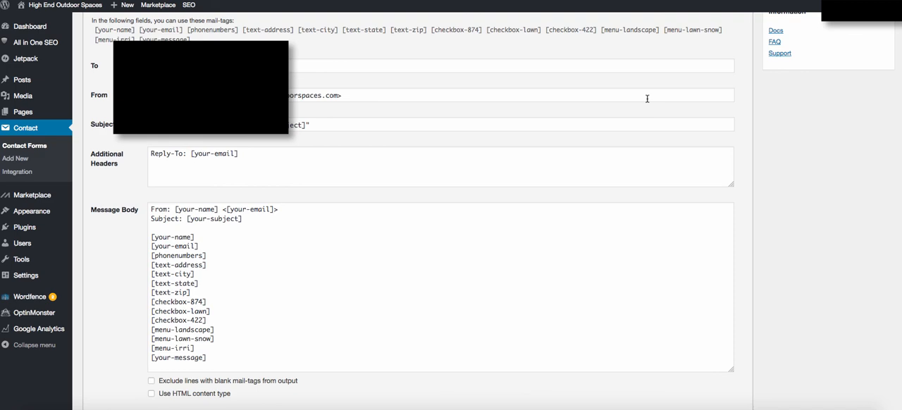
{"action": "mouse_move", "coordinate": [697, 202]}
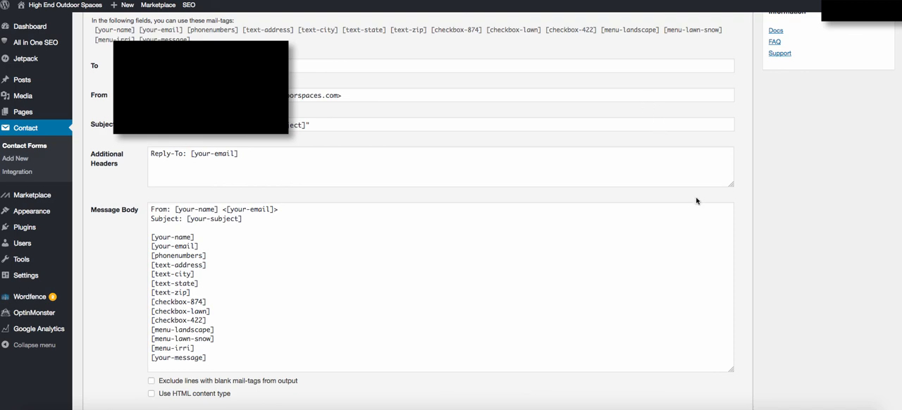
{"action": "mouse_move", "coordinate": [744, 255]}
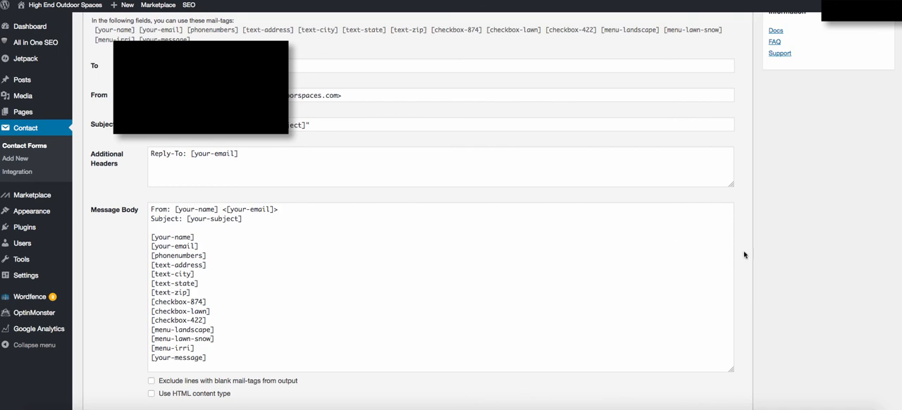
{"action": "mouse_move", "coordinate": [623, 80]}
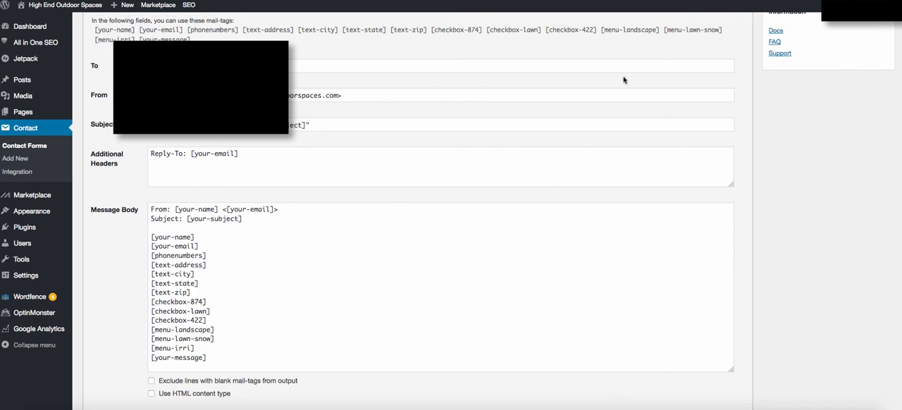
{"action": "mouse_move", "coordinate": [41, 145]}
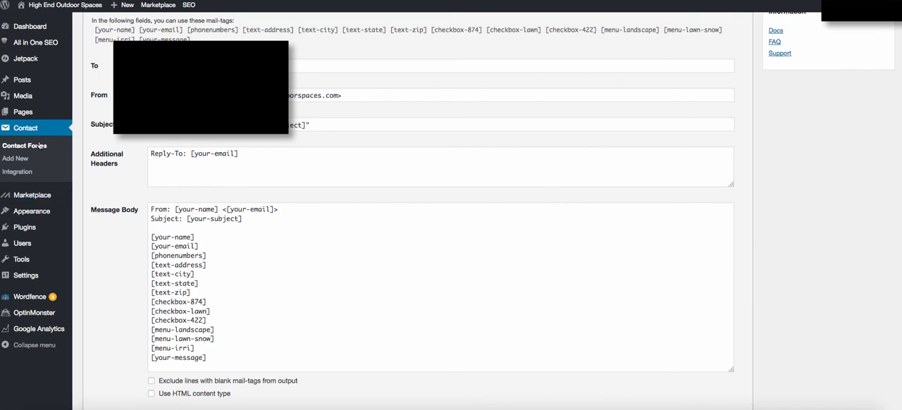